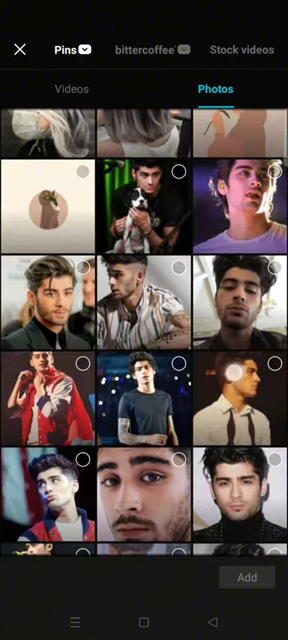
# Select the portrait photo from the Photos tab of the gallery.
pyautogui.click(248, 576)
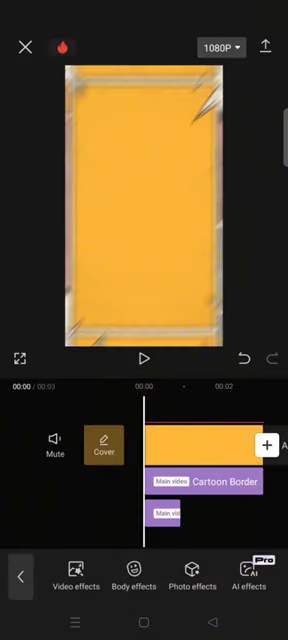
# Add the white-outlined cut-out portrait as an overlay on the yellow background.
pyautogui.click(144, 356)
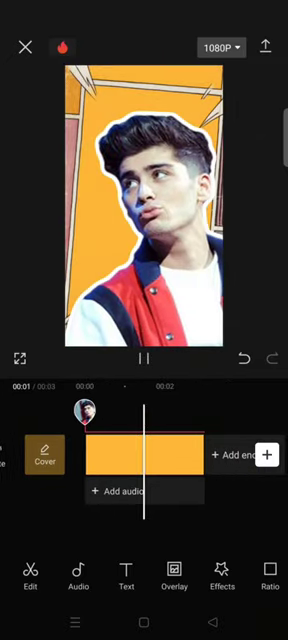